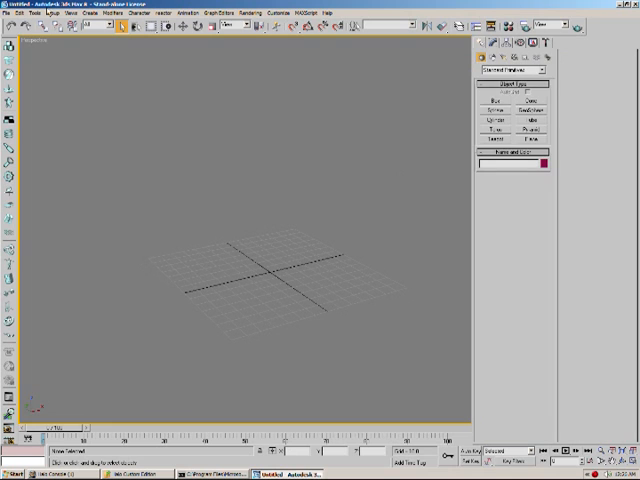
Create the long green box and extrude its red front polygons with the set height.
left_click(504, 108)
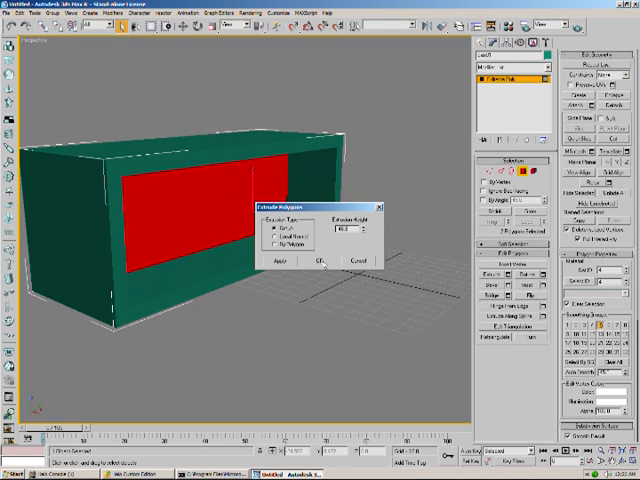
left_click(322, 260)
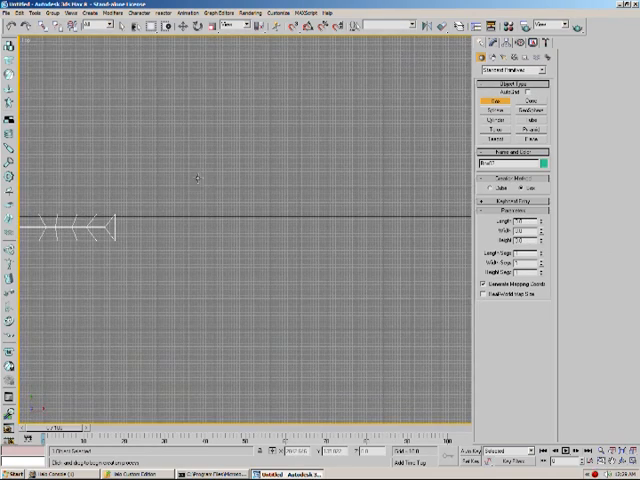
Adjust the ramp spline in the Top viewport and convert the object to Editable Poly.
left_click_drag(180, 188, 310, 216)
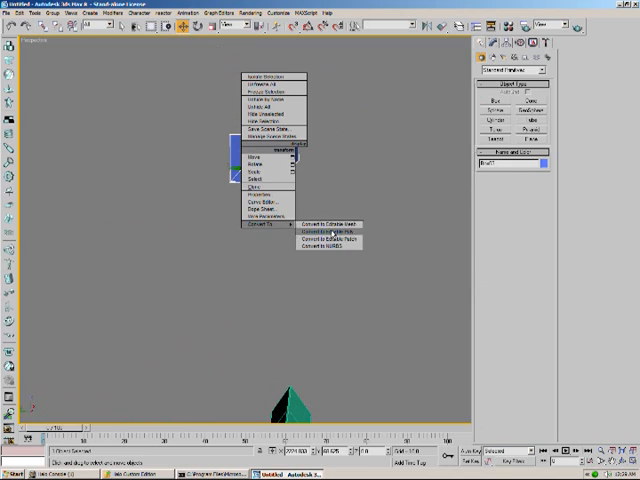
left_click(324, 232)
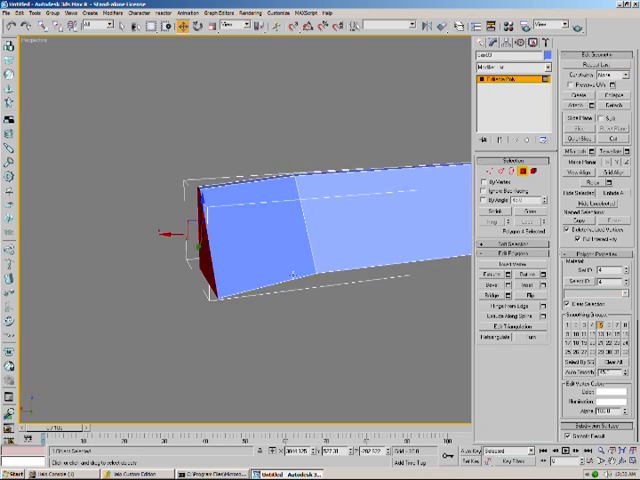
Enter Polygon sub-object mode and edit the ramp's end faces.
left_click(490, 272)
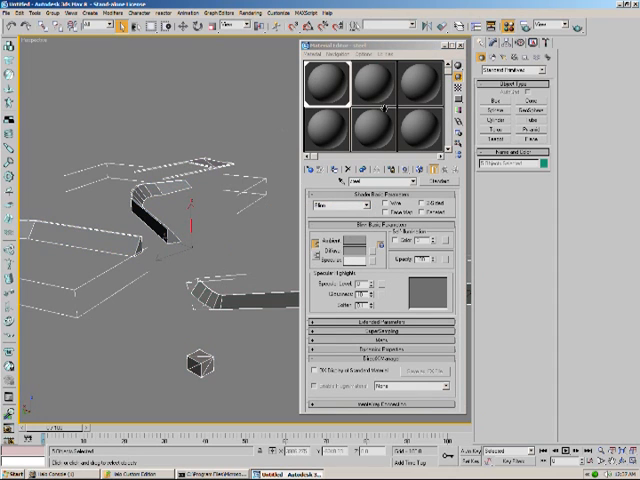
Choose a sample slot in the Material Editor for the ramp material.
left_click(460, 50)
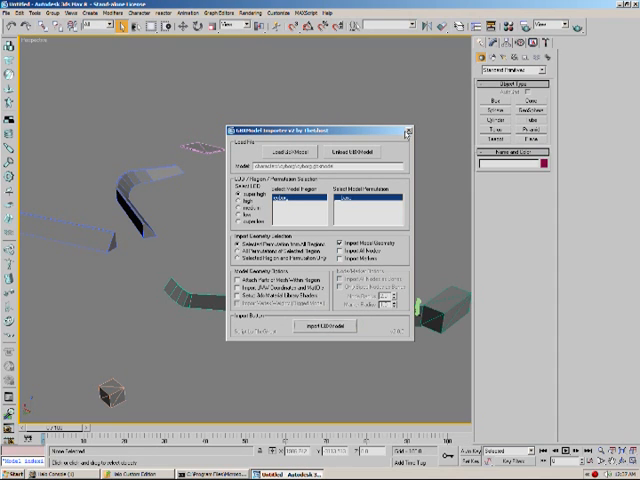
Close the properties dialog and select the ramp objects from the Select Objects list.
left_click(316, 328)
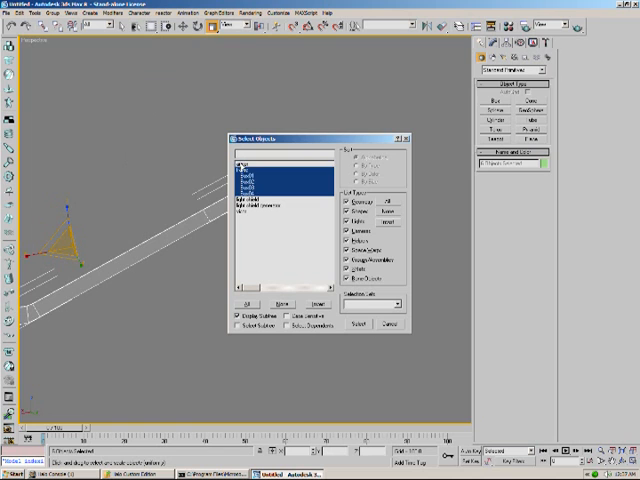
left_click(370, 324)
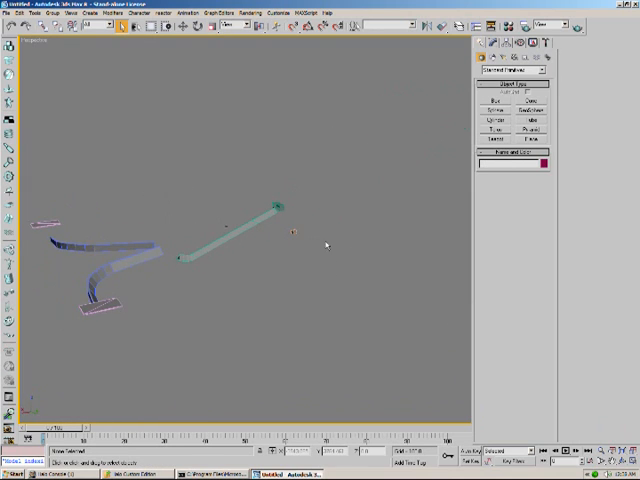
left_click(494, 100)
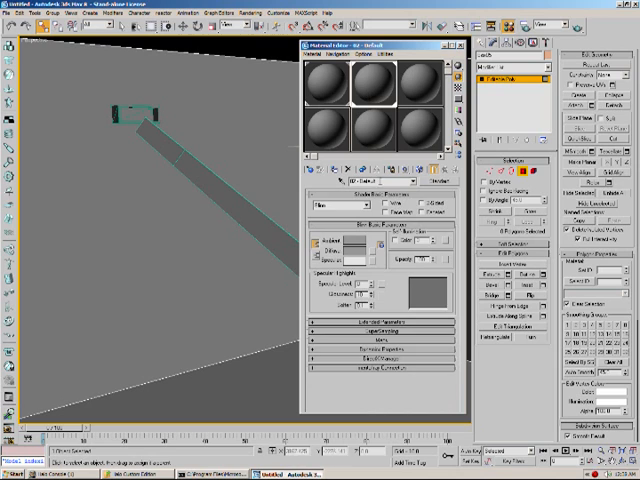
Name the material 'ruby', load its bitmap image, and convert the curved ramp to Editable Poly.
type("ruby_tiki")
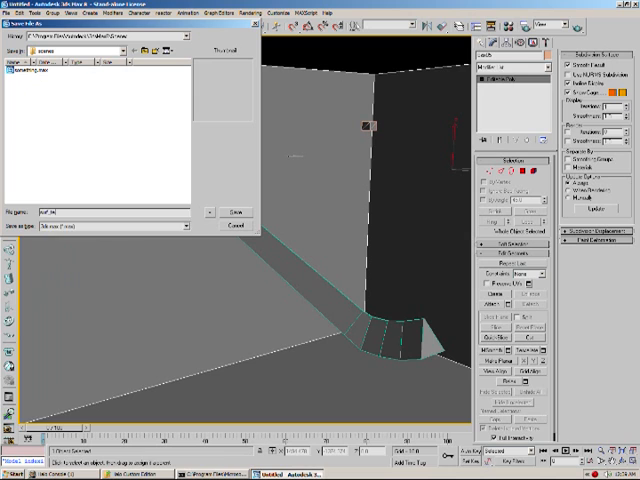
left_click(232, 212)
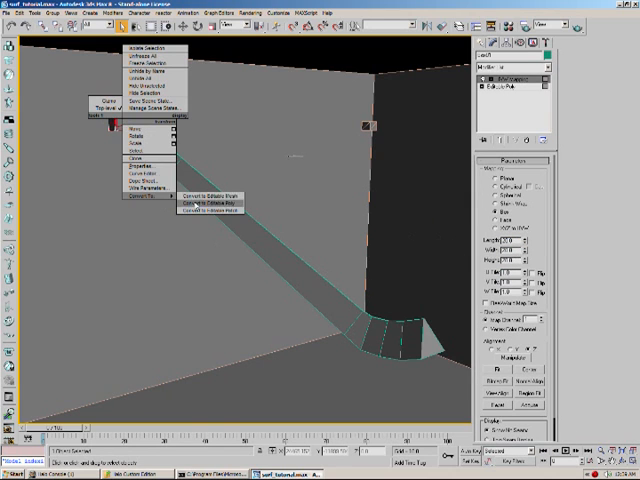
left_click(208, 196)
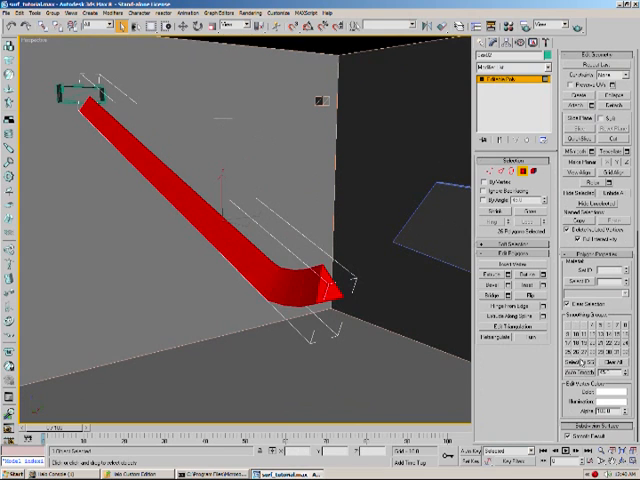
mouse_move(400, 144)
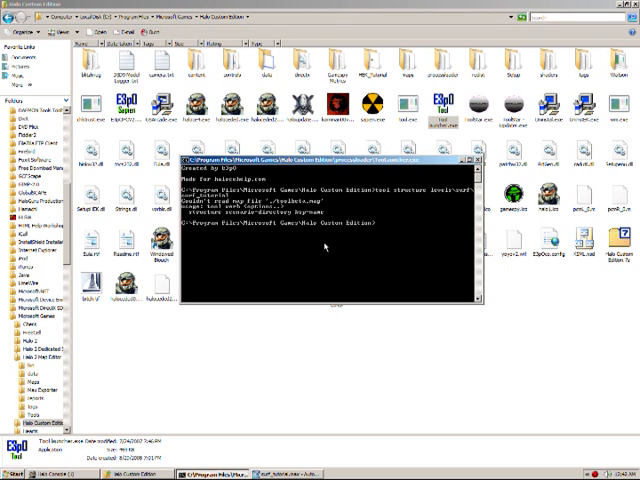
Run tool.exe structures on the level path to compile the surf map's structure tag.
key("Return")
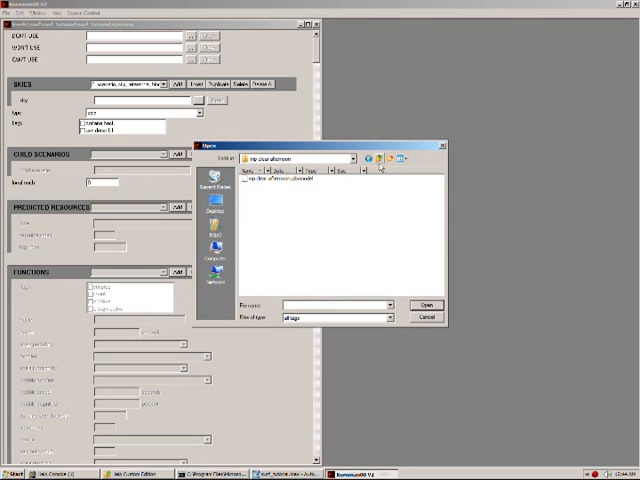
Browse the scenario's tag reference to the tags folder in the Open dialog.
left_click(424, 304)
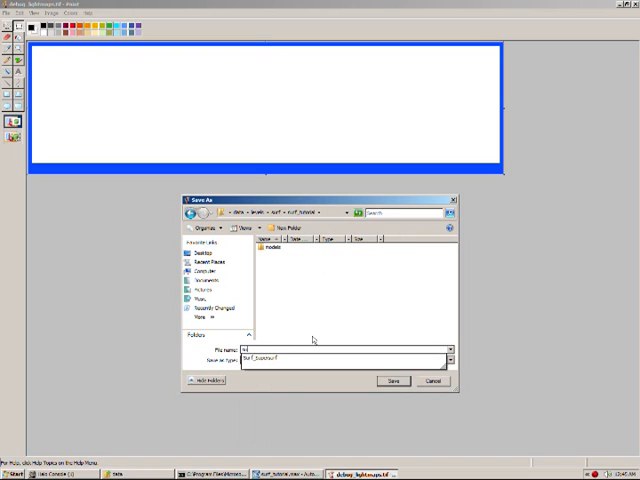
Save the wide white banner image under a new file name.
left_click(392, 380)
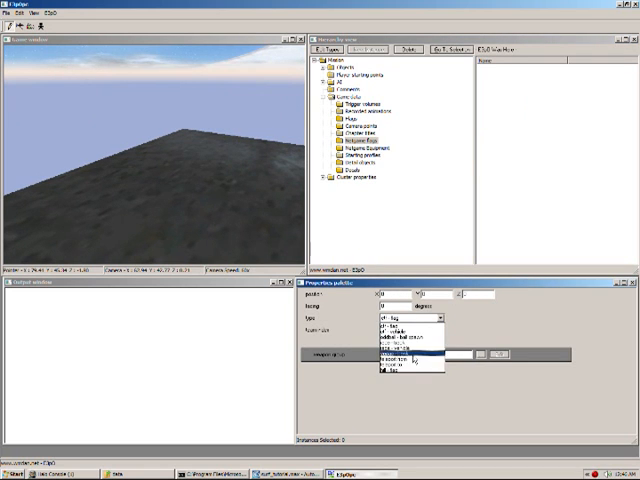
Set the placed object's team from the Team dropdown in the Properties palette.
left_click(390, 356)
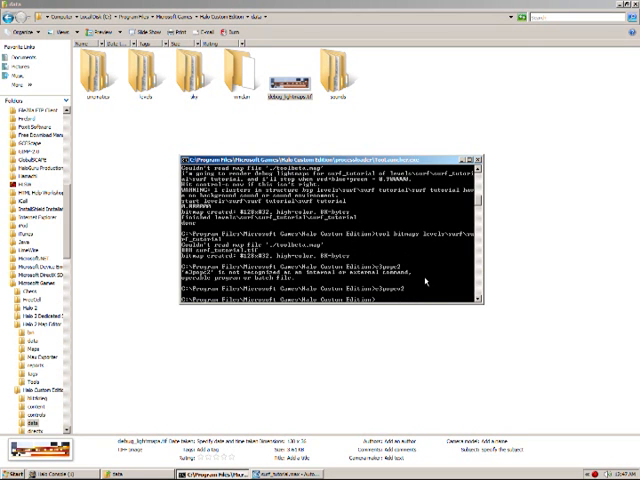
Run 'tool build' on the surf\surf_tutorial scenario to produce the map file.
type("tool build-cache-file level")
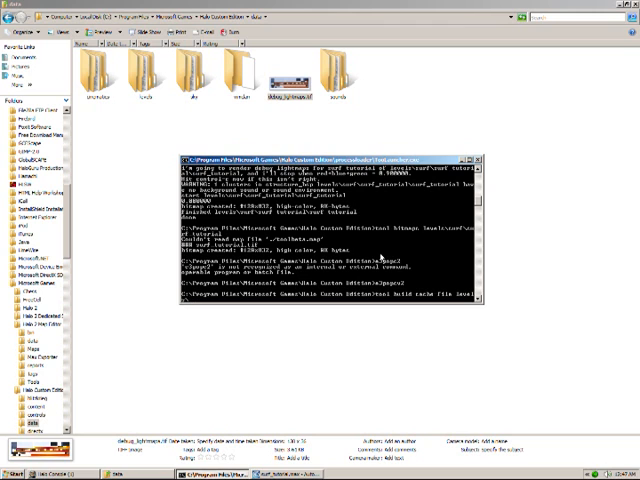
type("surf\\surf_tutorial")
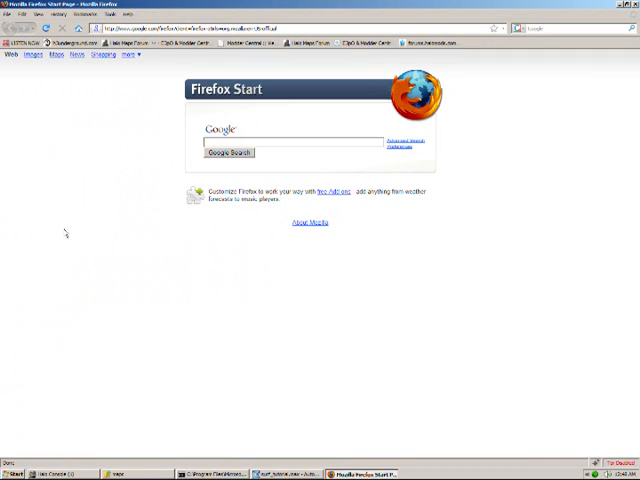
Go to RapidShare from the bookmark and browse for the packaged map to upload.
left_click(200, 28)
type("http://rapidshare.com/")
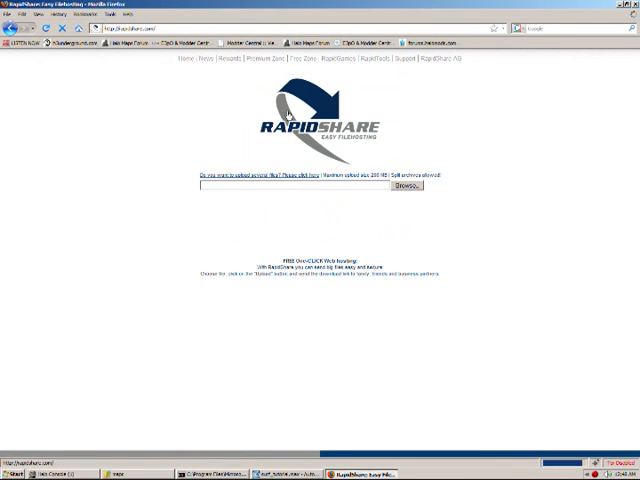
left_click(404, 184)
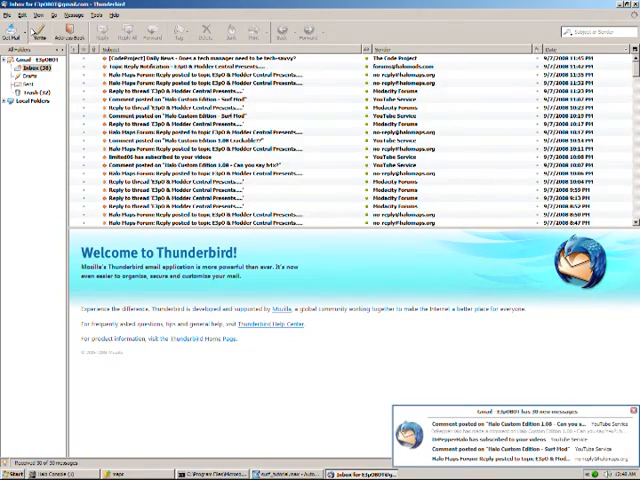
Write a new email about the Surf .zip with subject 'RE: email' and the RapidShare link.
left_click(32, 28)
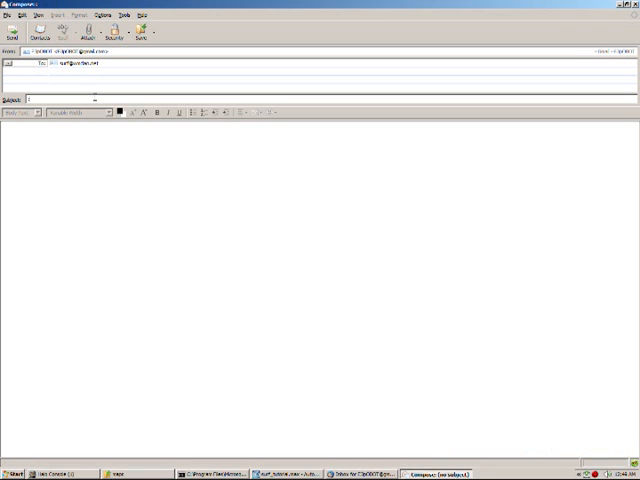
type("Surf_Tutorial \\ C3p0")
left_click(320, 290)
type("http://rapidshare.com/we")
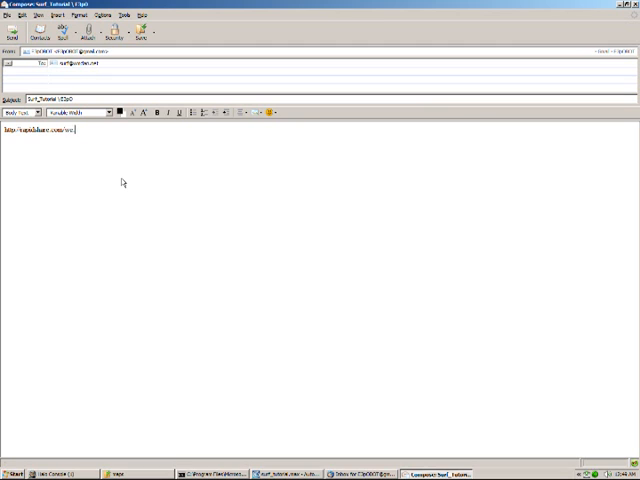
type(".zip")
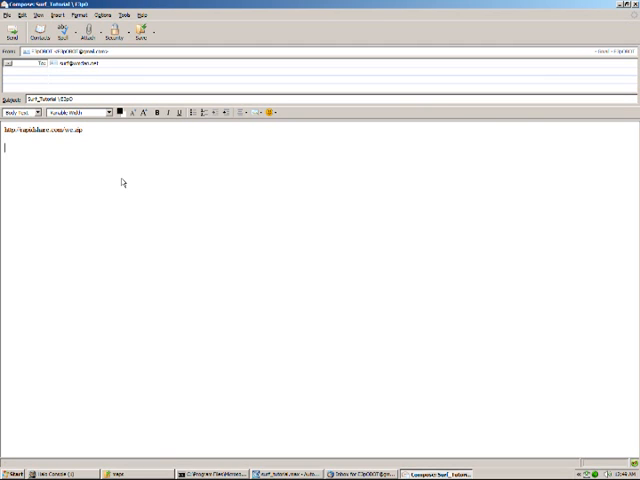
type("RE: email")
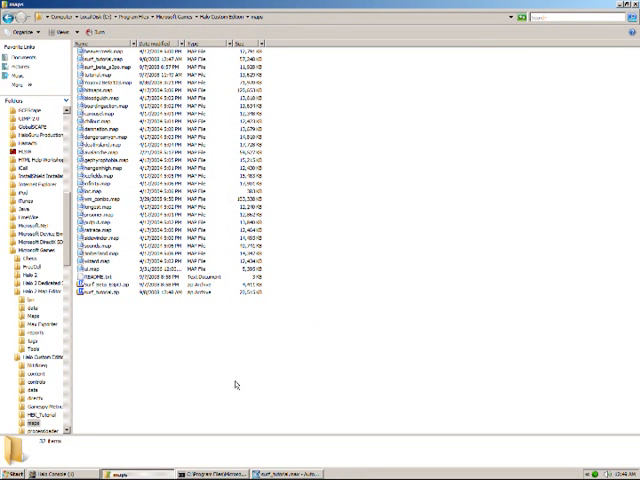
mouse_move(388, 372)
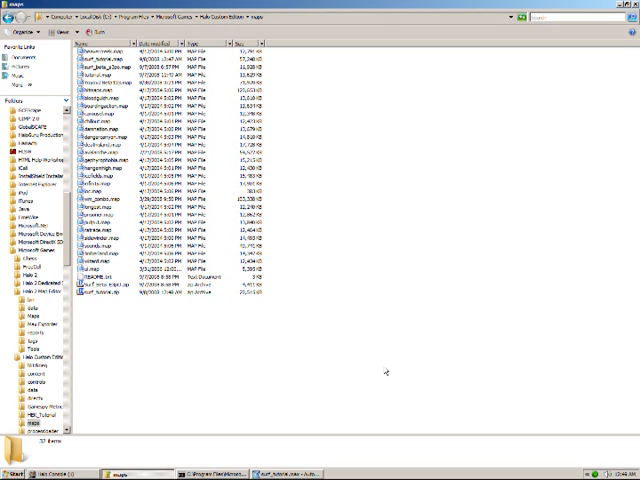
mouse_move(384, 372)
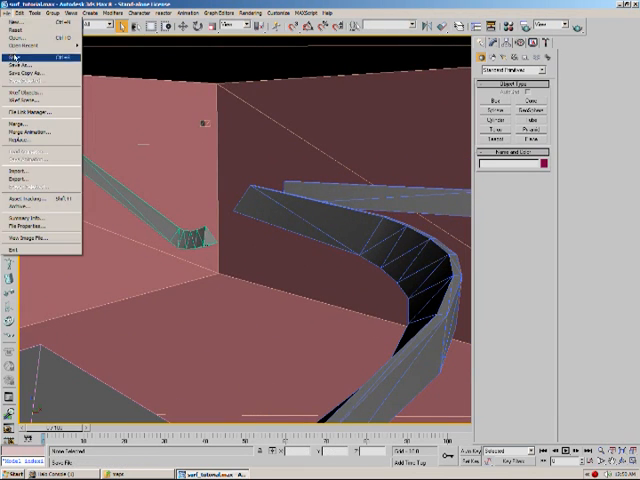
Bring up the file browsing dialog from the File menu over the ramp scene.
left_click(20, 72)
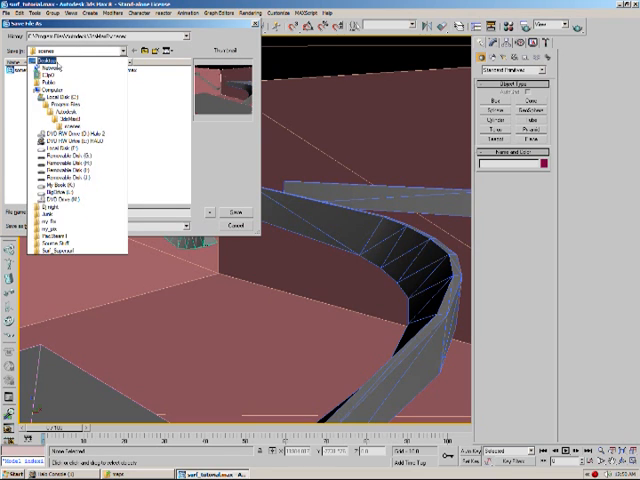